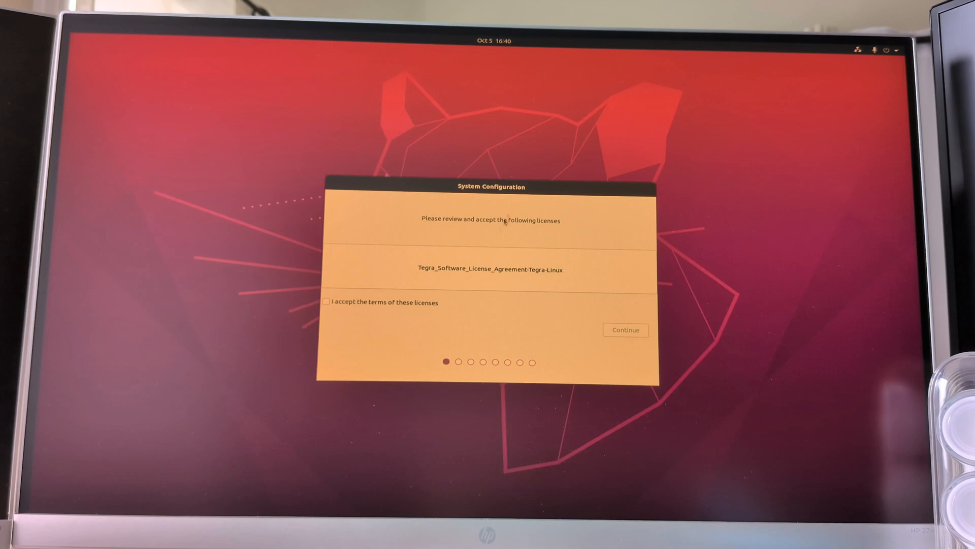
# Step: Accept the Tegra license and keep English, the English (US) keyboard and Los Angeles
pyautogui.click(327, 302)
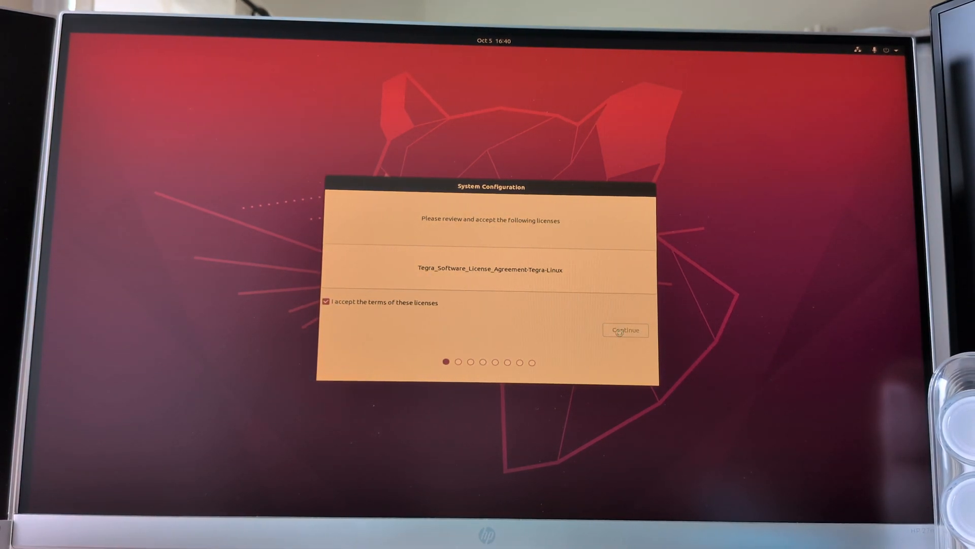
pyautogui.click(626, 330)
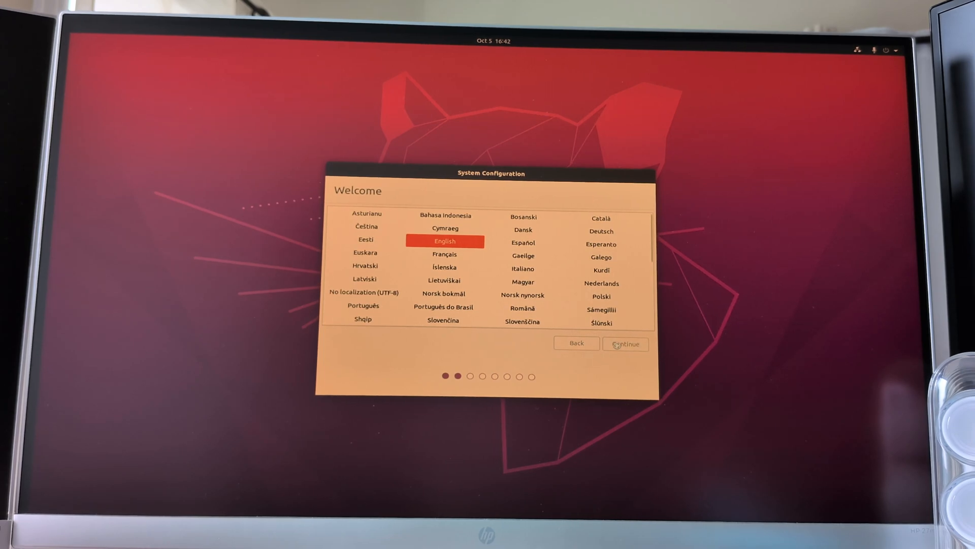
pyautogui.click(626, 343)
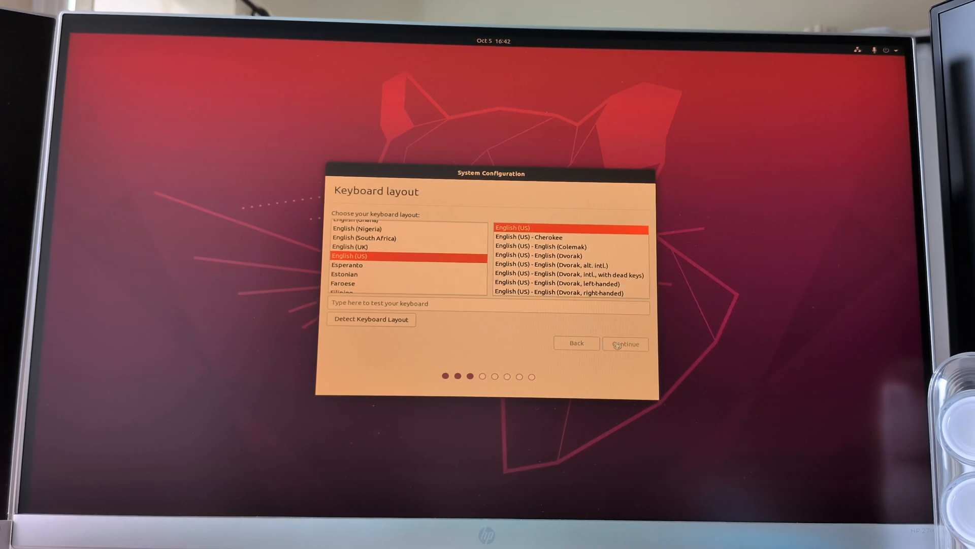
pyautogui.click(626, 344)
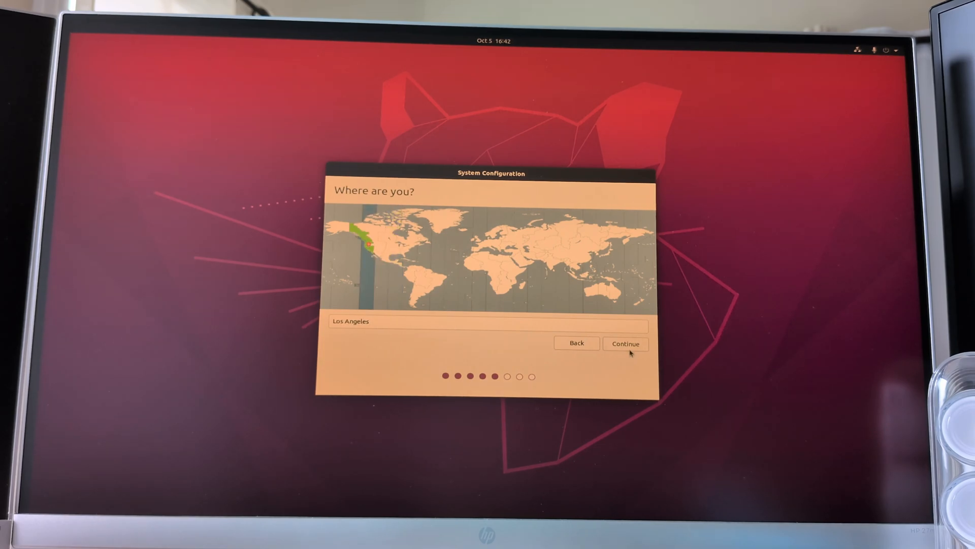
pyautogui.click(625, 343)
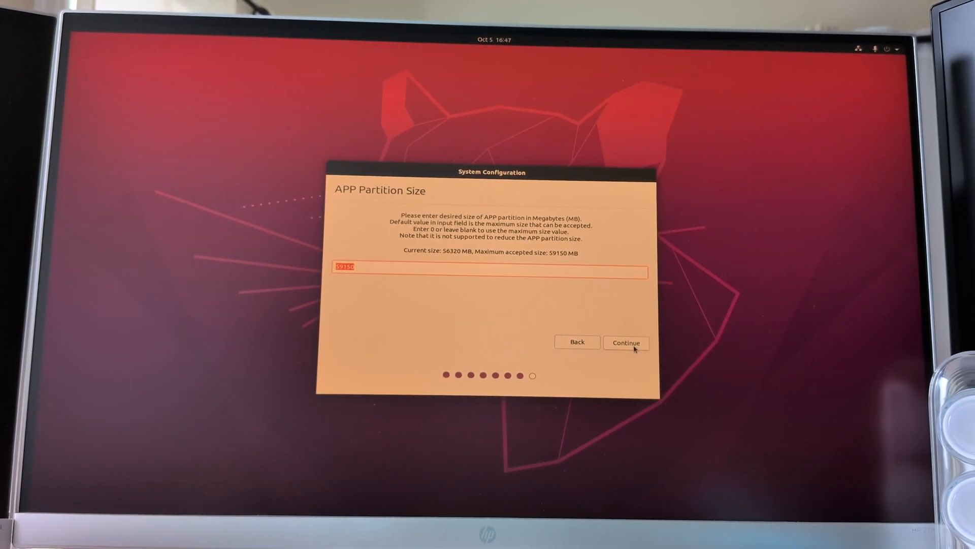
# Step: Keep the default APP partition size and continue to the end of first-boot setup
pyautogui.click(626, 342)
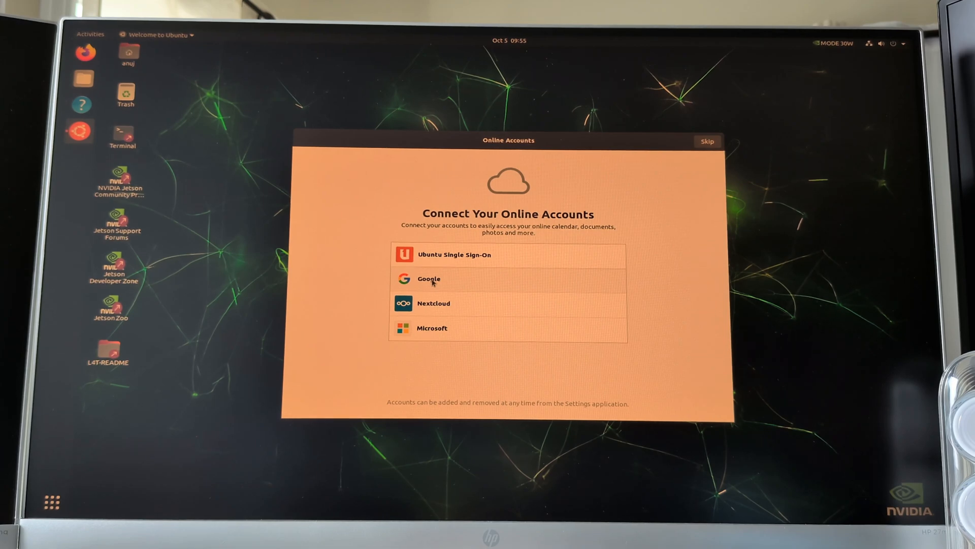
# Step: Choose Google in Online Accounts and bring up a terminal window from the desktop
pyautogui.click(429, 279)
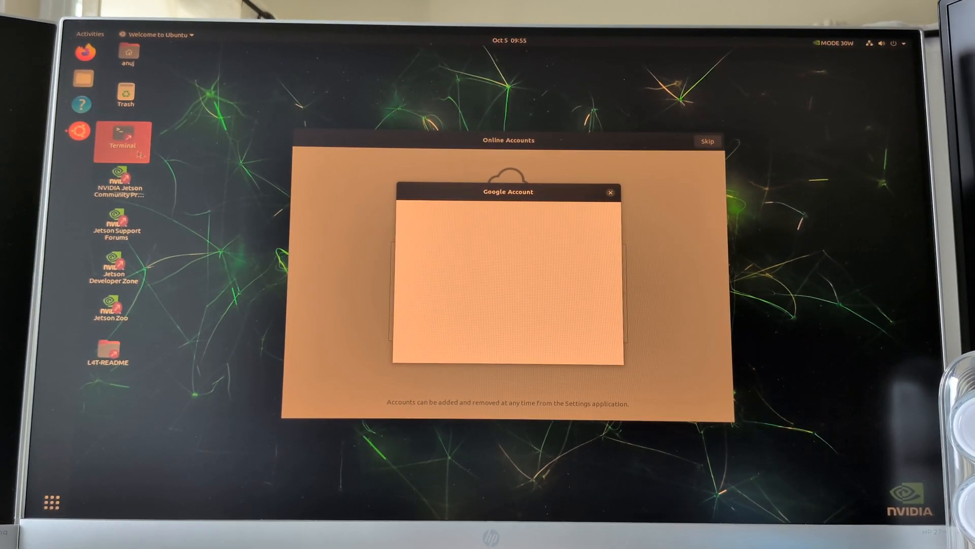
pyautogui.doubleClick(122, 140)
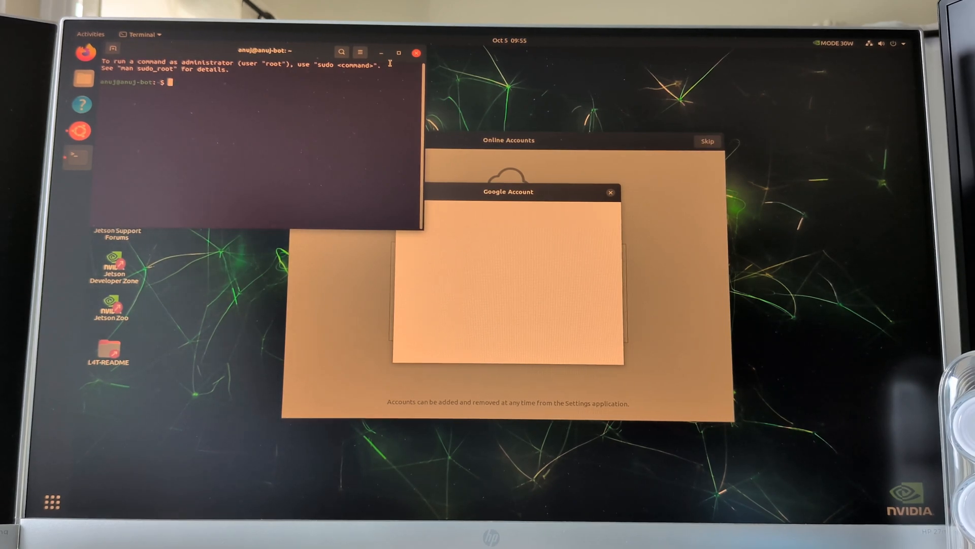
# Step: Run 'sudo apt dist-upgrade' and agree to the upgrade so all packages update
pyautogui.write('sudo apt')
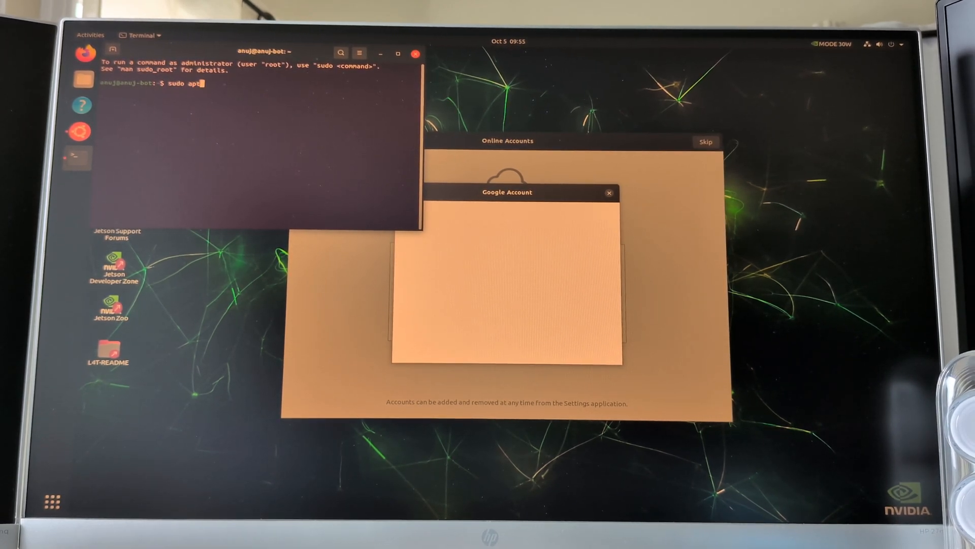
pyautogui.write('dist-')
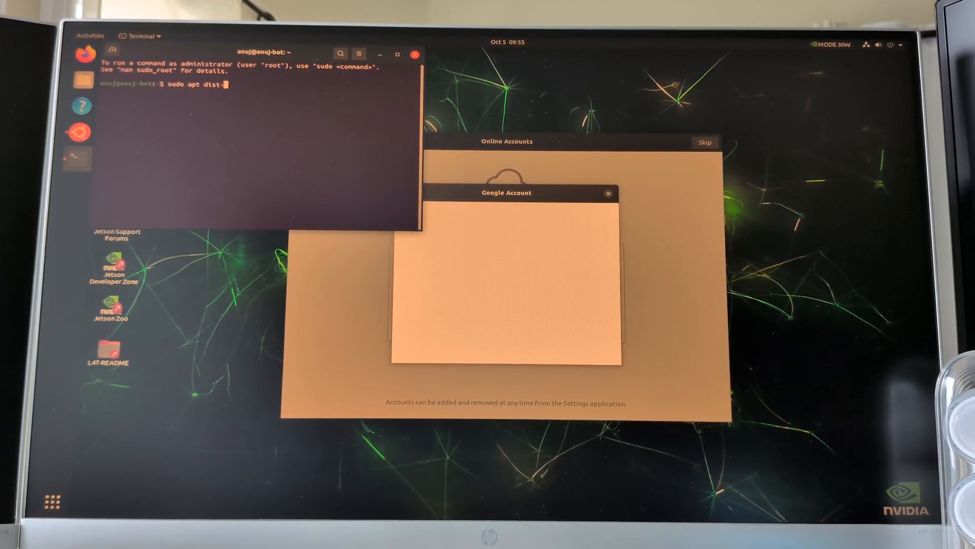
pyautogui.write('upgrade')
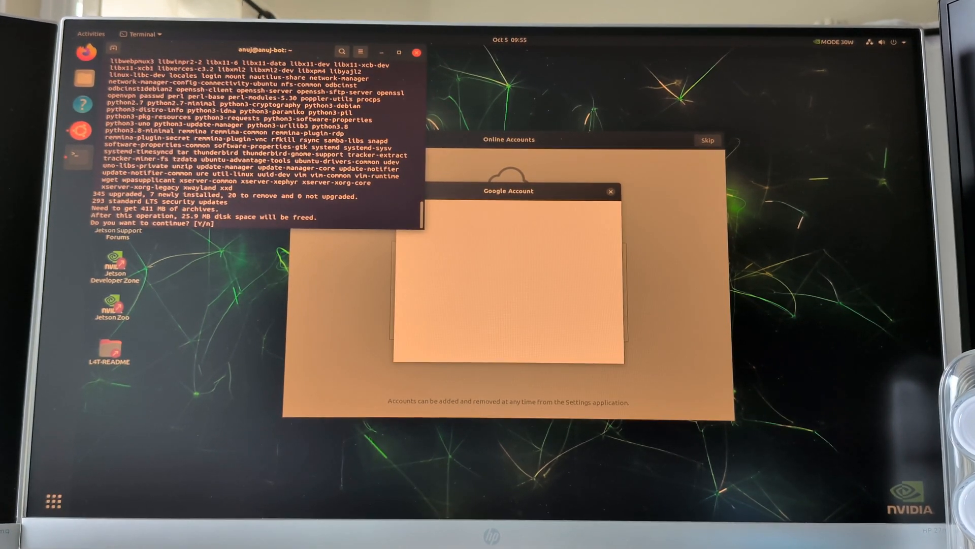
pyautogui.press('Return')
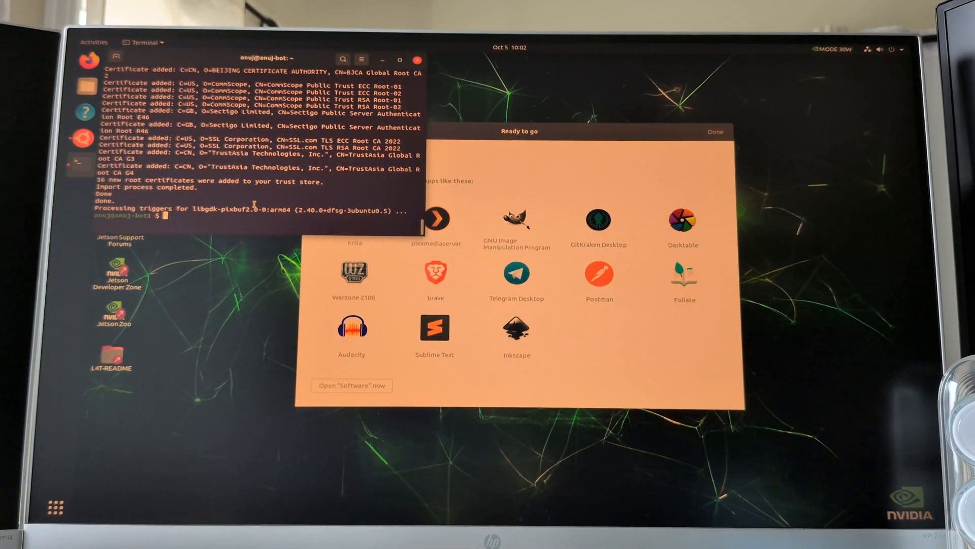
# Step: Run 'sudo apt install nvidia-jetpack' and agree to install JetPack with its dependencies
pyautogui.write('sudo apt')
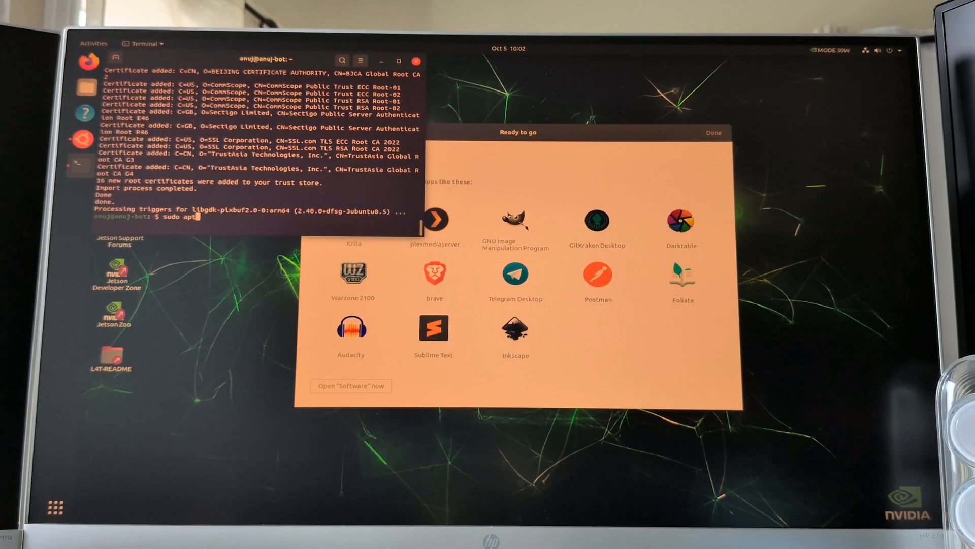
pyautogui.write('install')
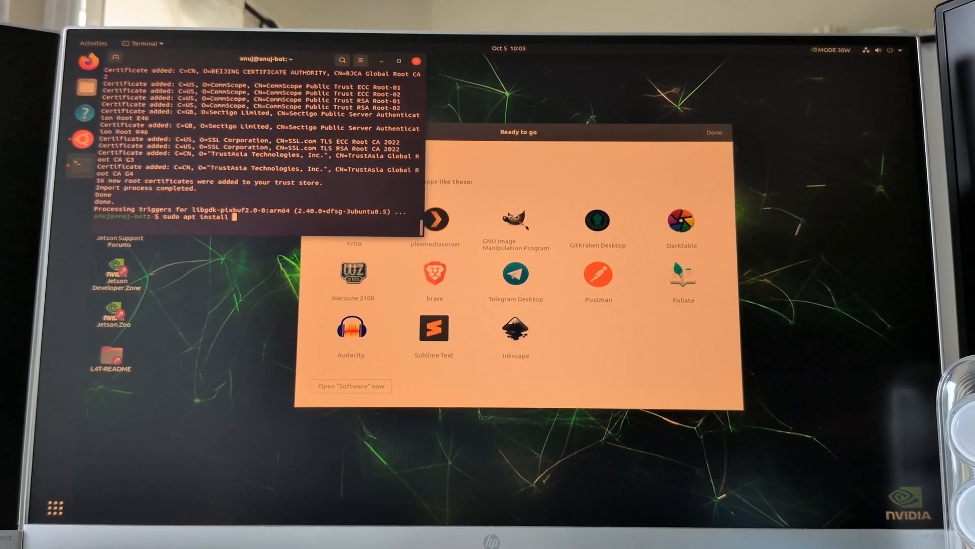
pyautogui.write('nvidia')
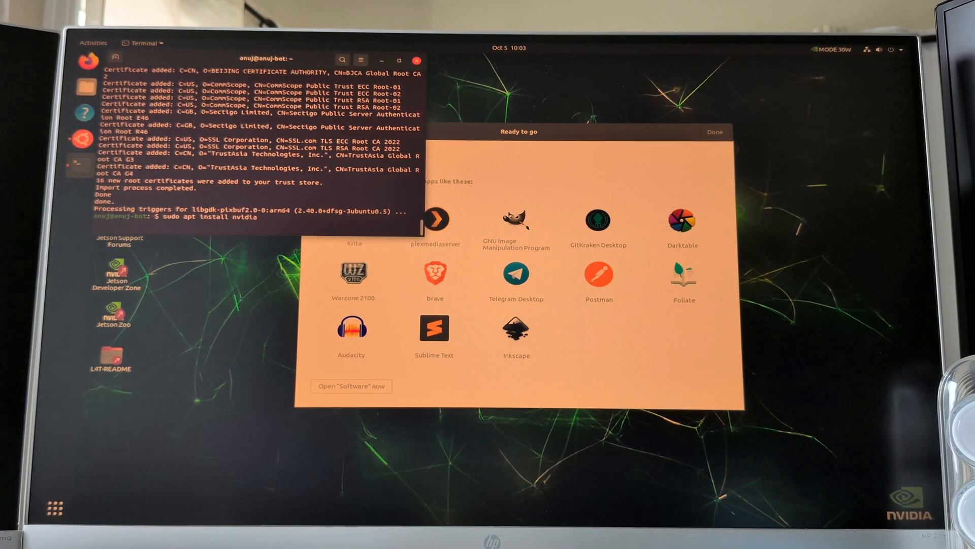
pyautogui.write('-jetpack')
pyautogui.write('Y')
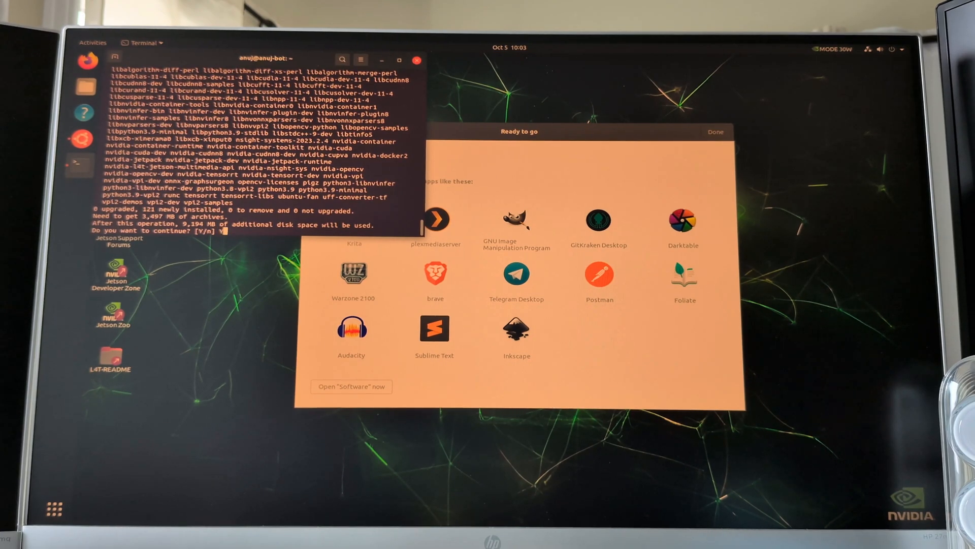
pyautogui.press('Return')
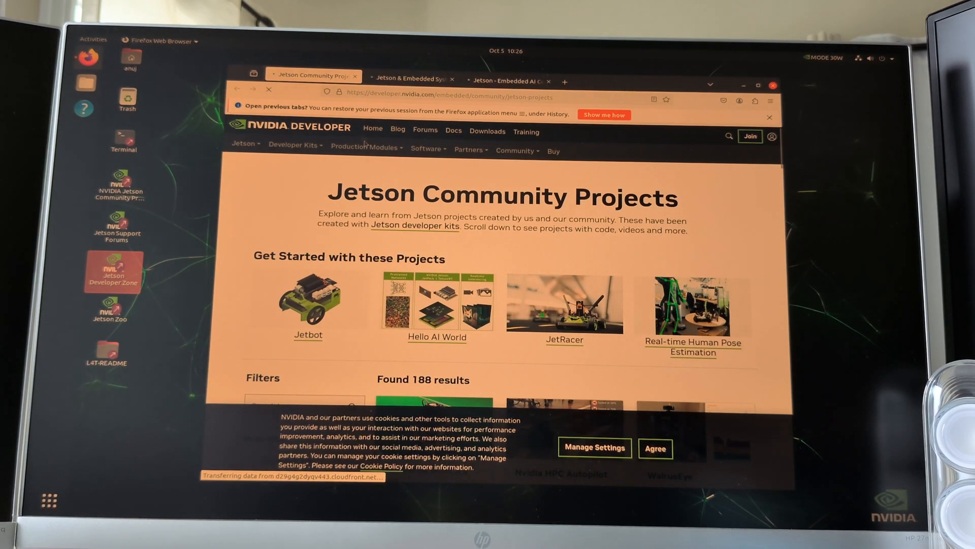
# Step: Filter the community projects to the 5 that work with Jetson AGX Orin, then go to the Jetson forums
pyautogui.scroll(-3)
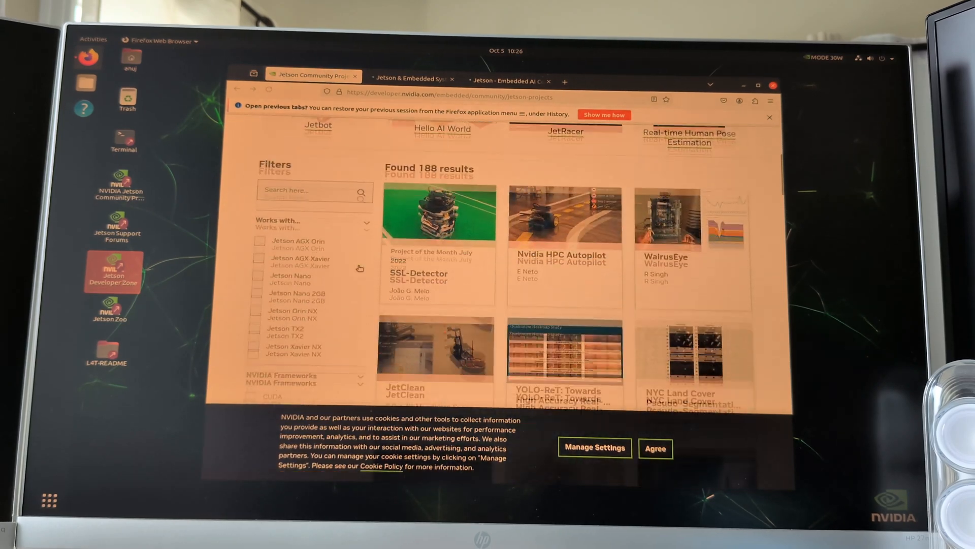
pyautogui.scroll(-3)
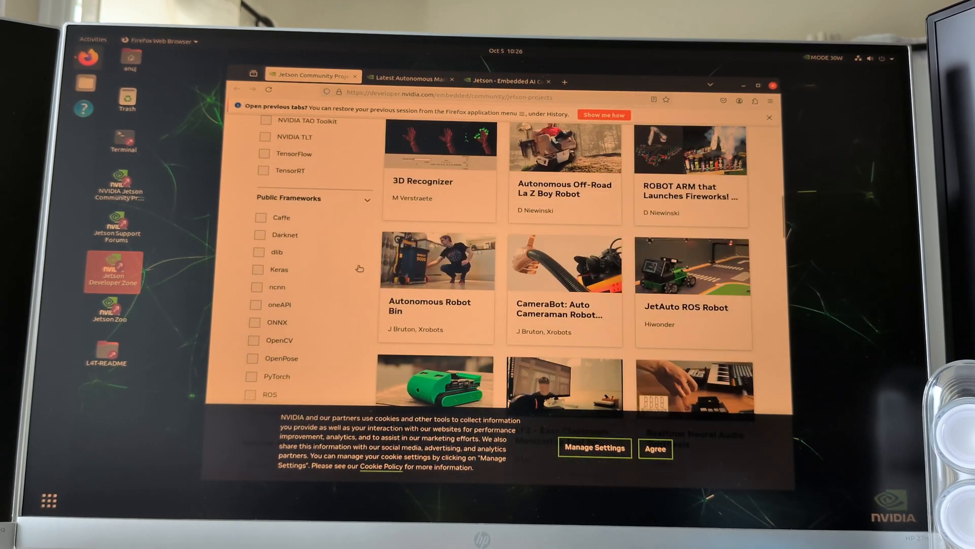
pyautogui.scroll(3)
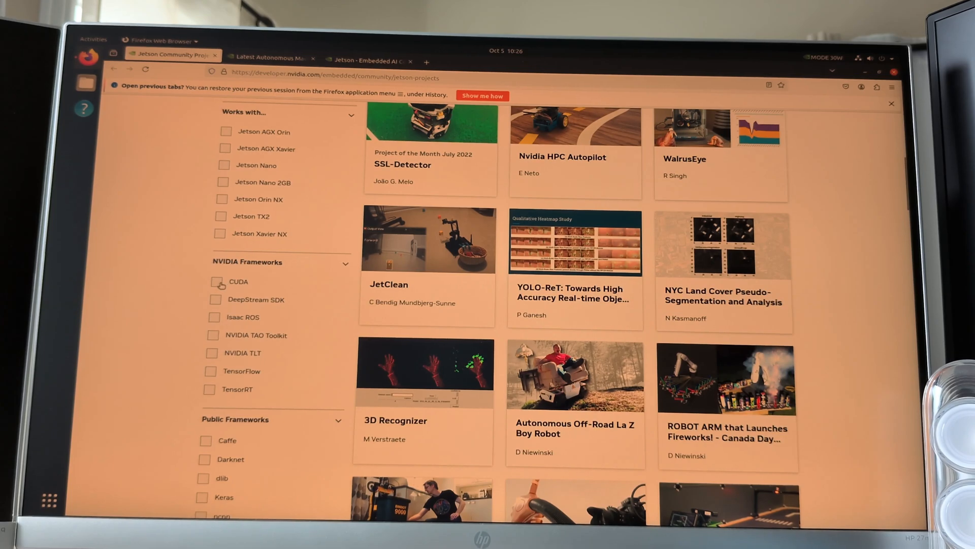
pyautogui.click(215, 283)
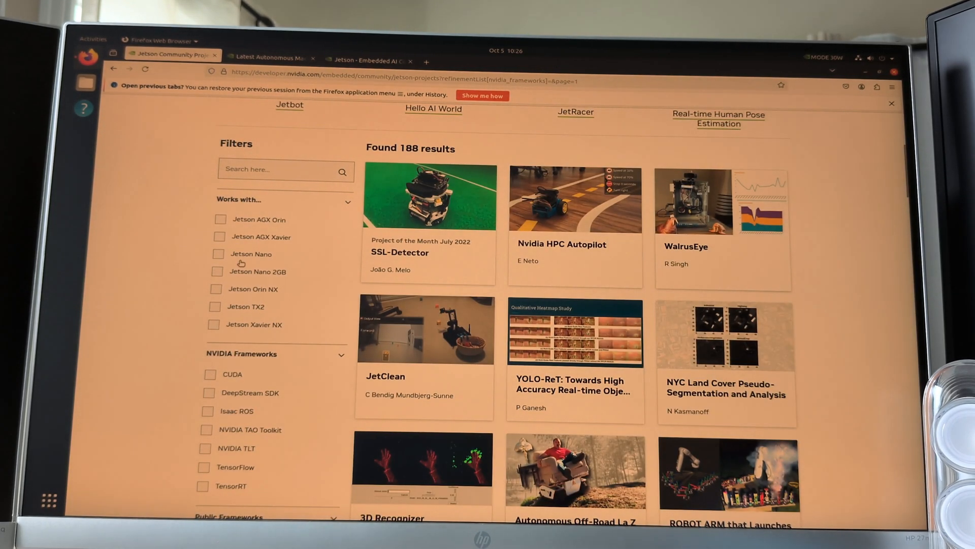
pyautogui.click(220, 219)
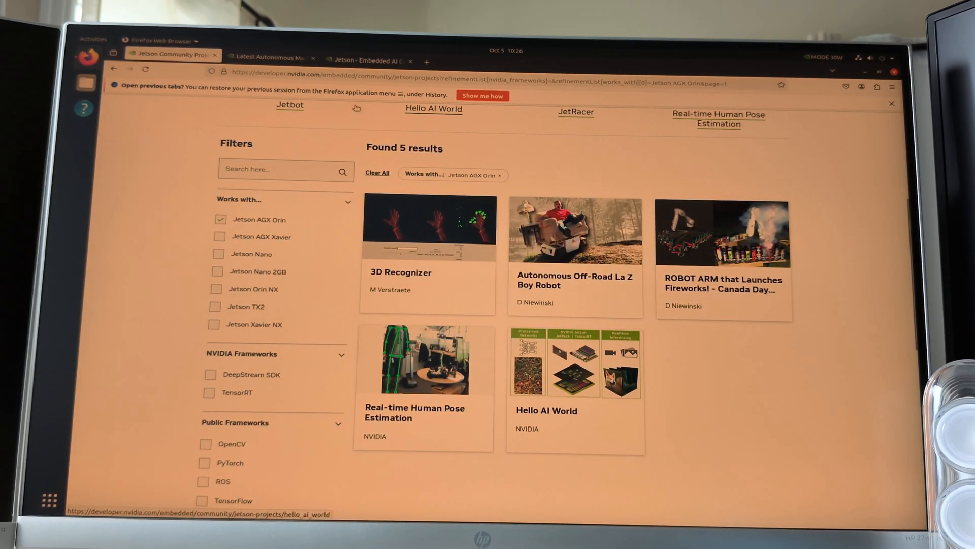
pyautogui.click(279, 55)
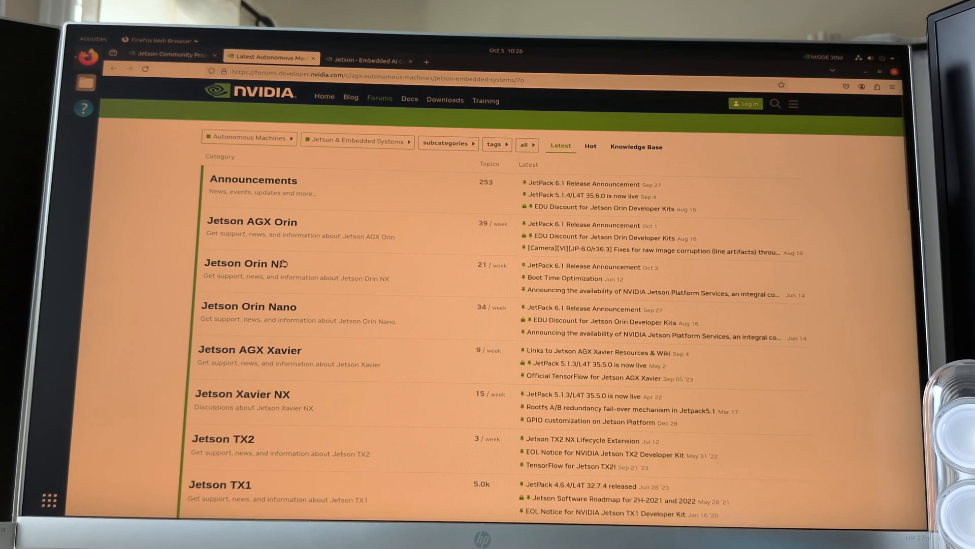
pyautogui.moveTo(615, 244)
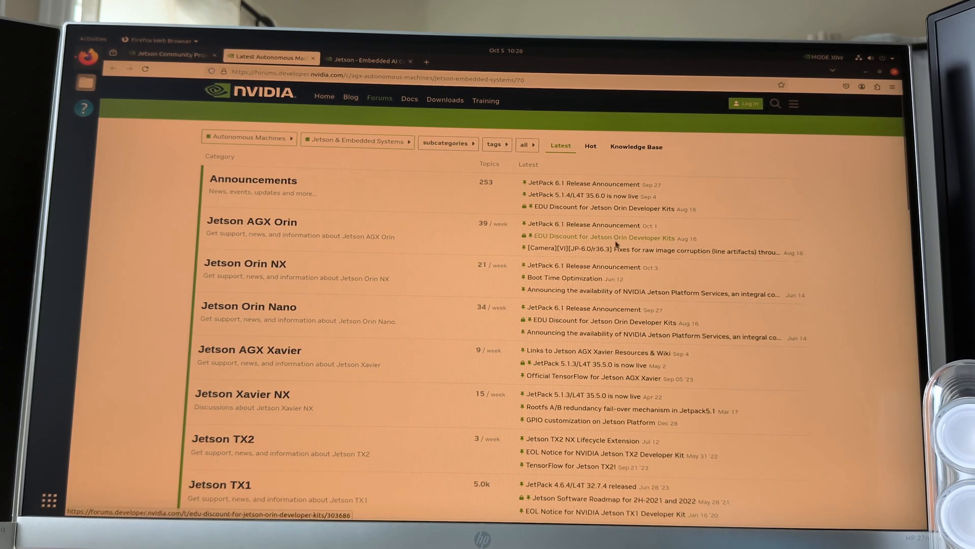
pyautogui.moveTo(617, 250)
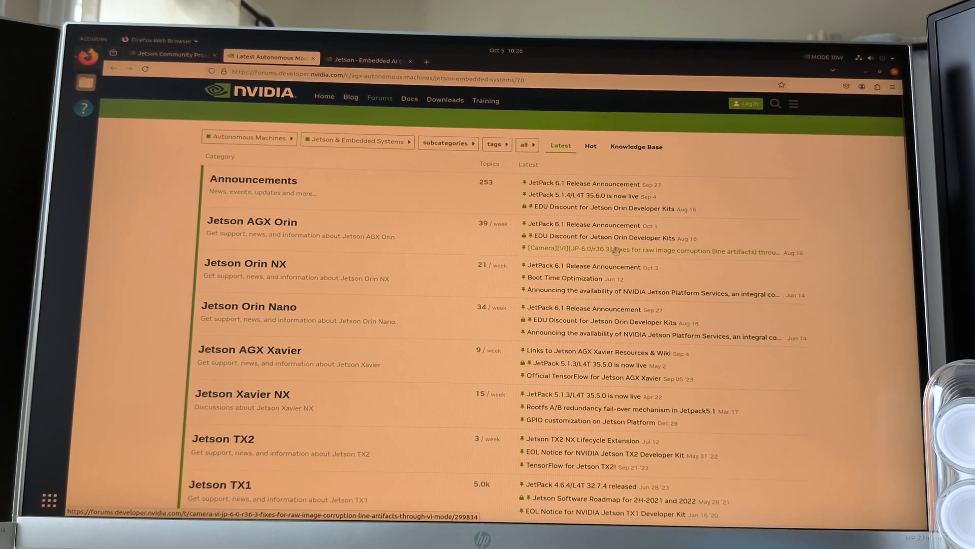